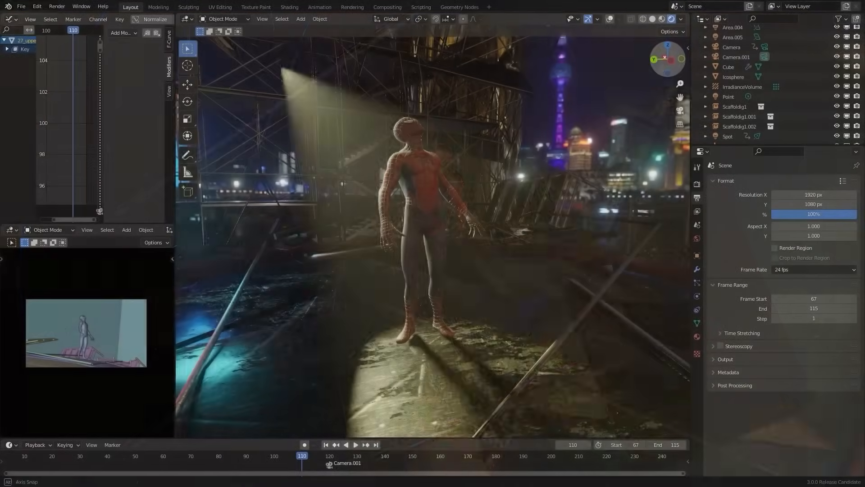
# Bring up the Add menu to insert a sphere empty beside the T-posed Iron Spider character.
pyautogui.click(447, 6)
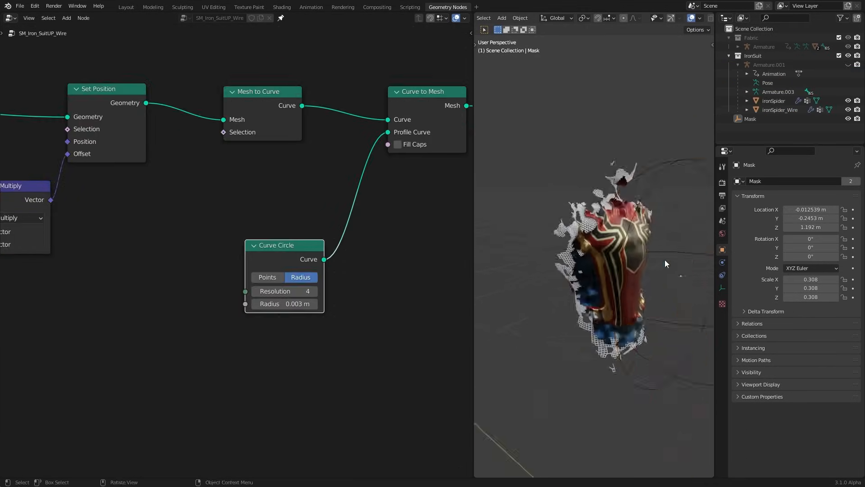
pyautogui.click(281, 6)
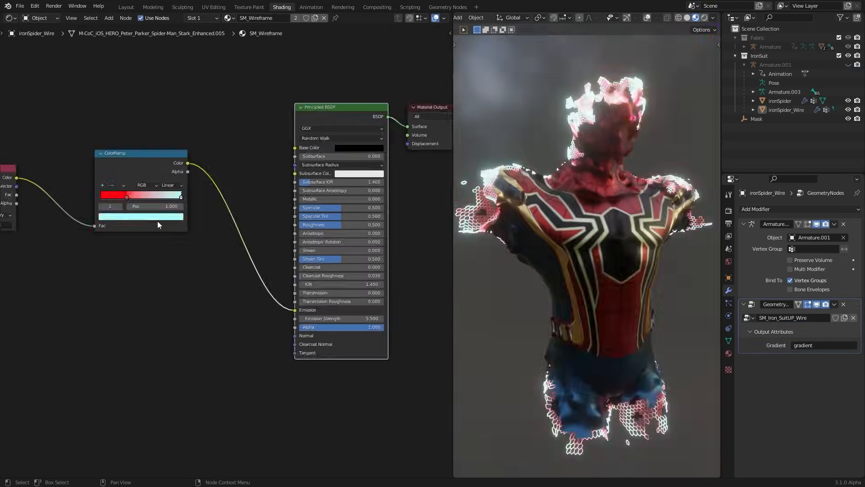
pyautogui.click(126, 7)
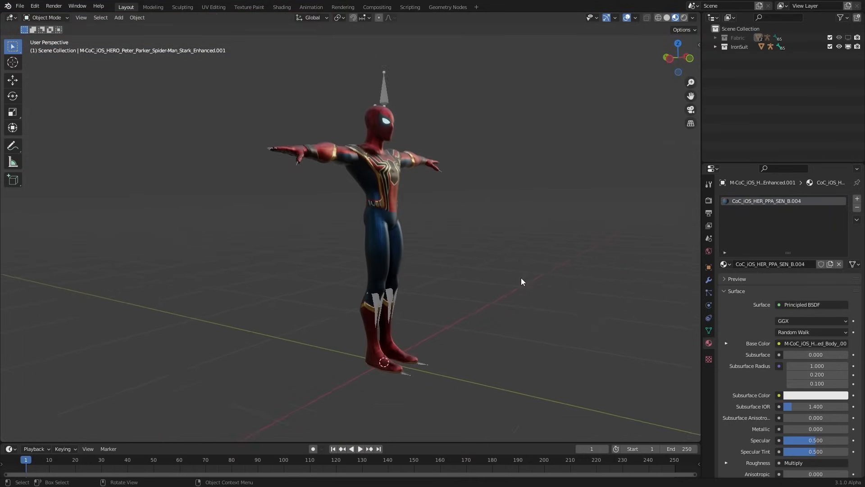
pyautogui.press('shift+a')
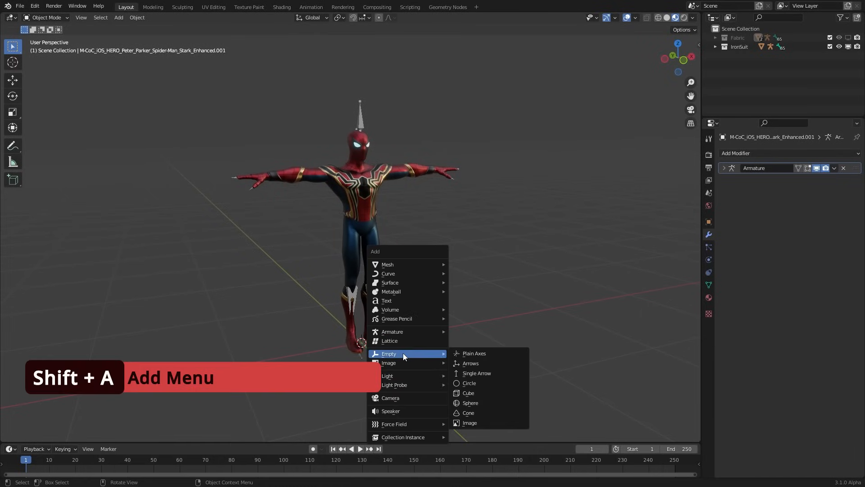
pyautogui.moveTo(469, 383)
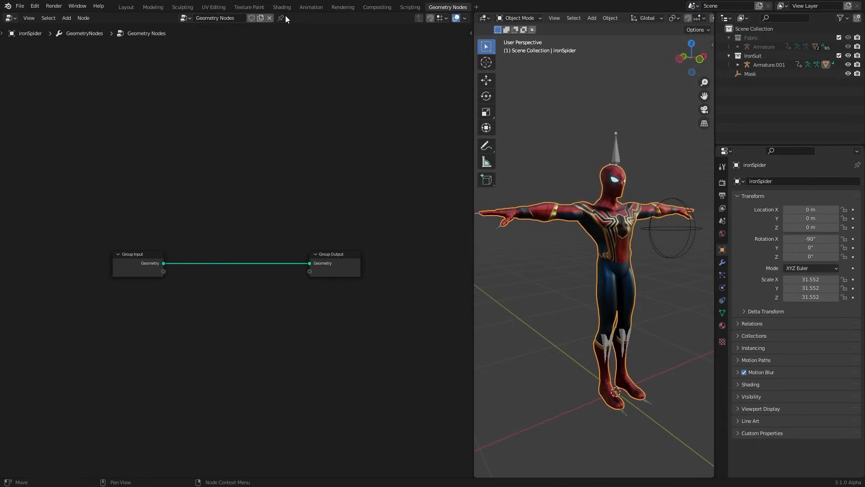
# Name the new node group SM_Iron_SuitUP and move Group Output further right.
pyautogui.doubleClick(215, 18)
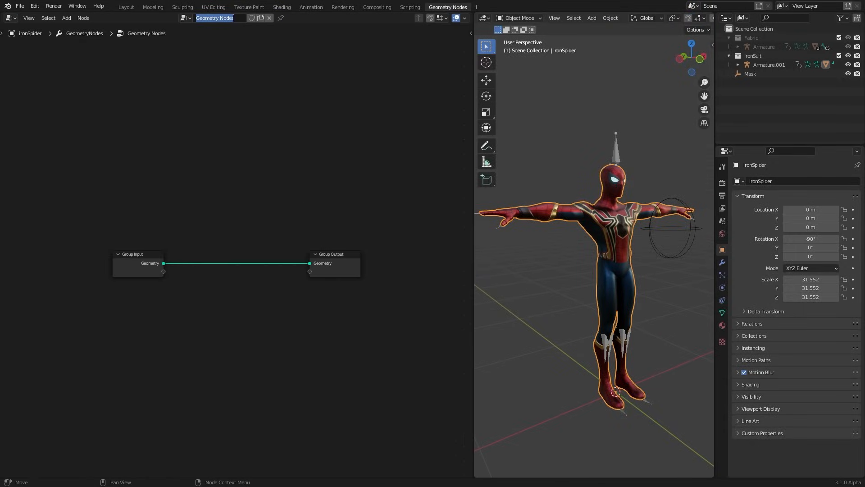
pyautogui.write('SM_Iron_SuitUP')
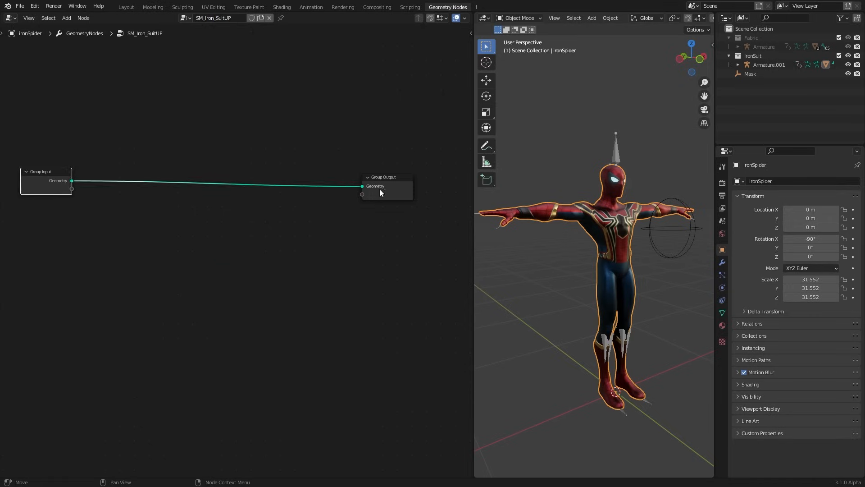
pyautogui.moveTo(382, 177); pyautogui.dragTo(410, 176)
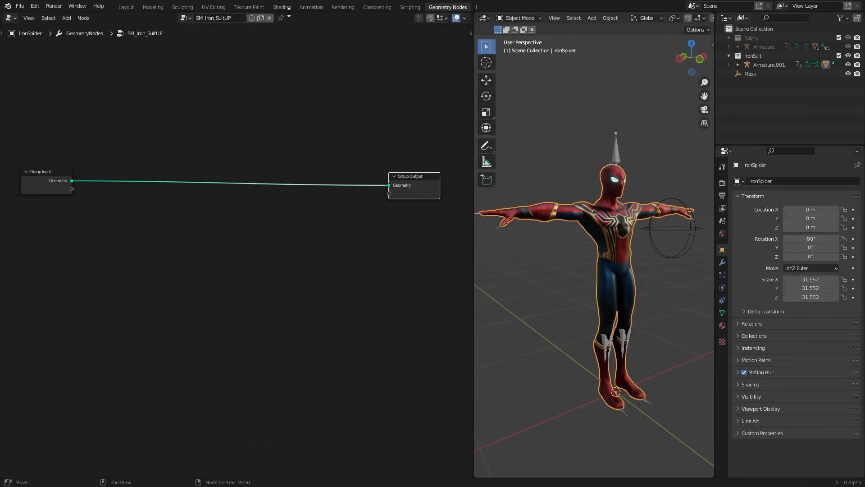
# Add an Object Info node for Mask and a Position node feeding a Vector Math Distance node.
pyautogui.click(750, 73)
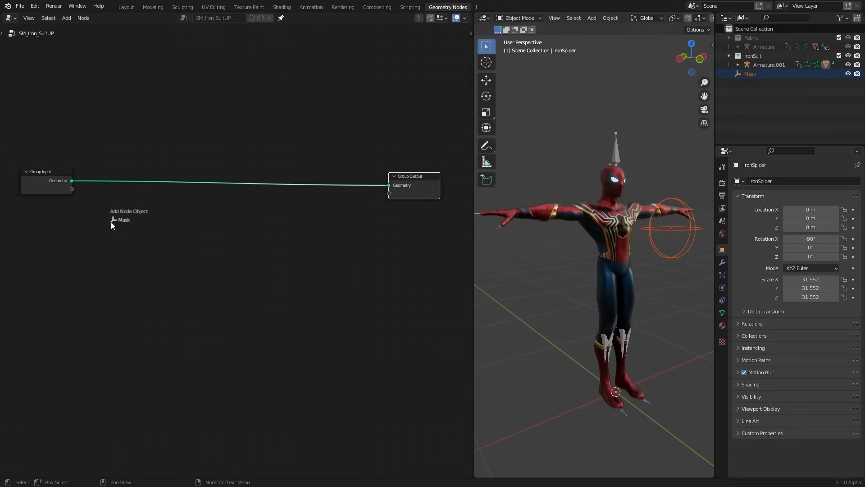
pyautogui.click(119, 220)
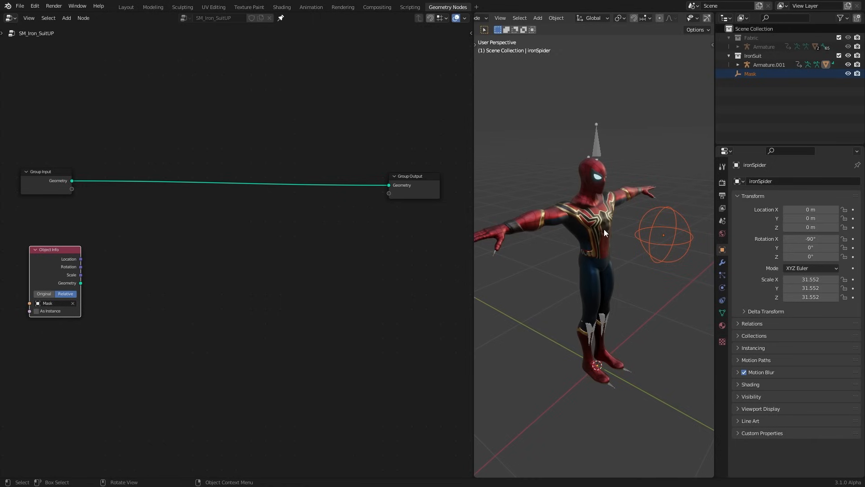
pyautogui.press('Tab')
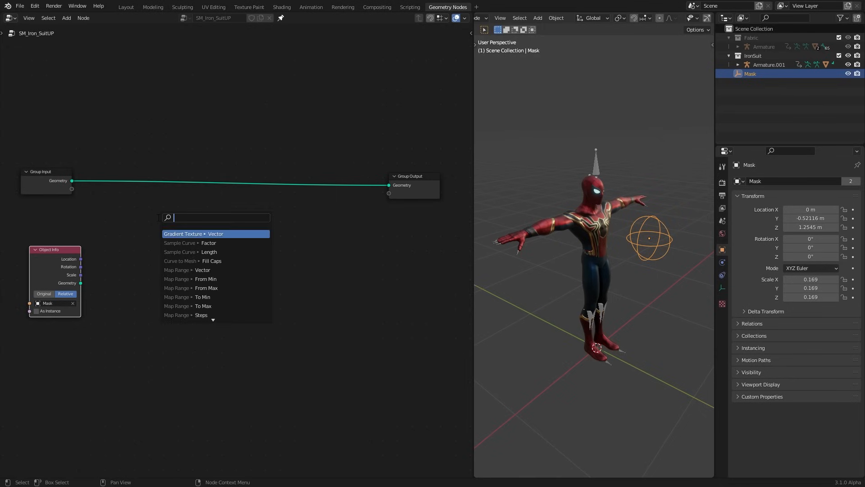
pyautogui.click(215, 234)
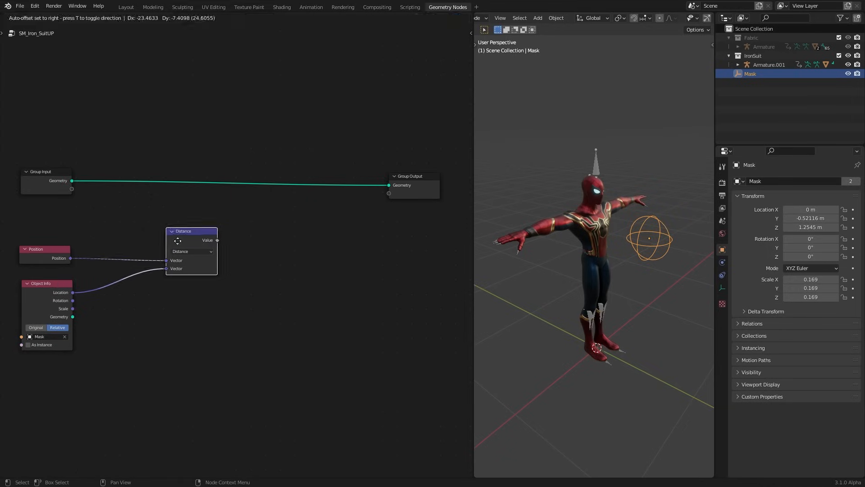
# Delete points whose Distance is Greater Than the Mask's scale via a Delete Geometry node.
pyautogui.moveTo(190, 231); pyautogui.dragTo(167, 232)
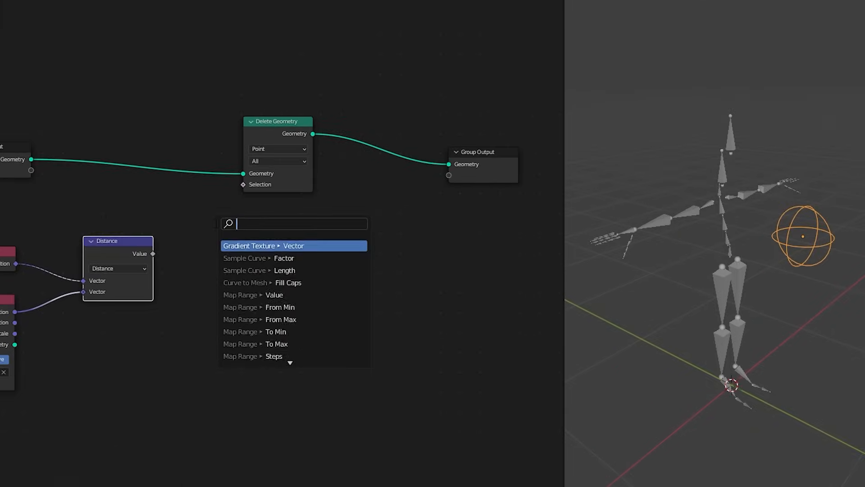
pyautogui.write('grea')
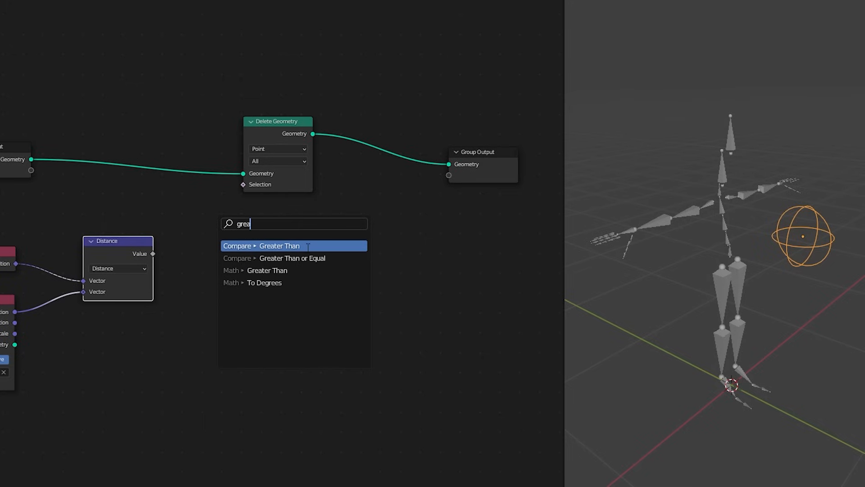
pyautogui.moveTo(267, 270)
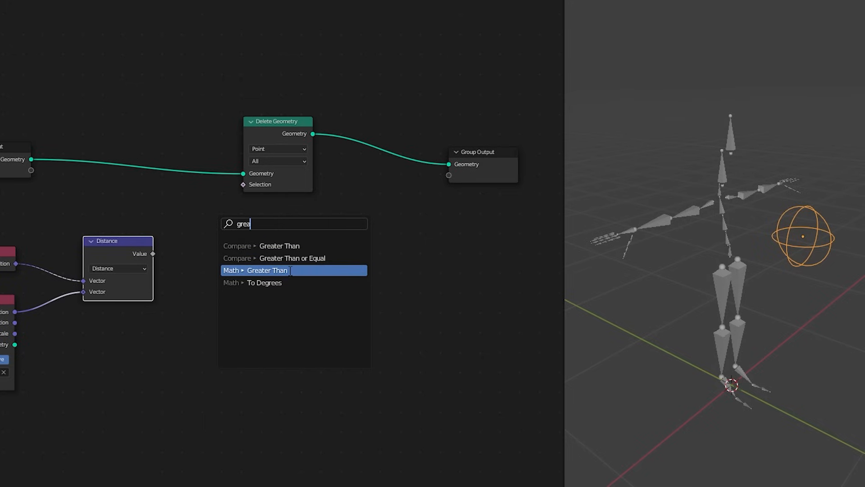
pyautogui.click(267, 270)
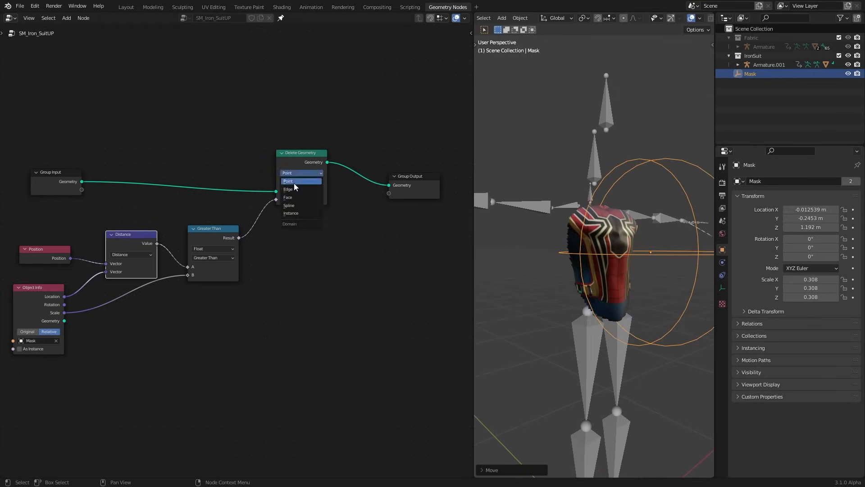
pyautogui.click(291, 188)
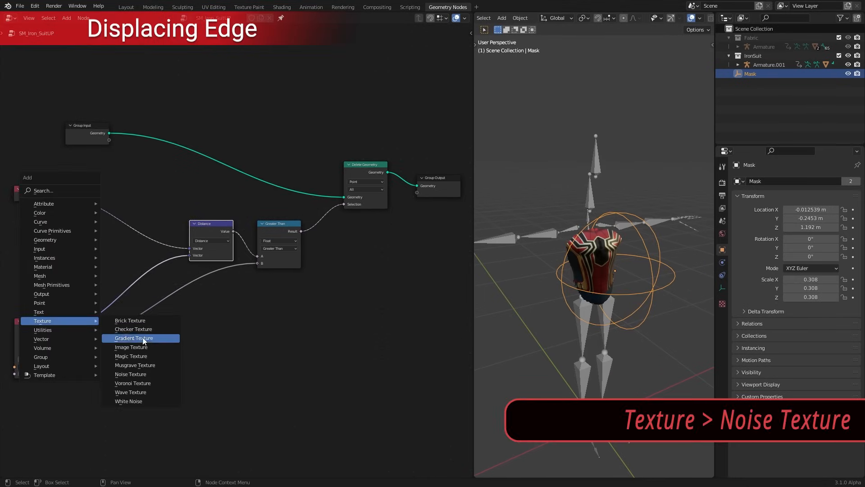
# Mix a Noise Texture into positions before Distance and frame the edge-mask nodes in red.
pyautogui.click(131, 373)
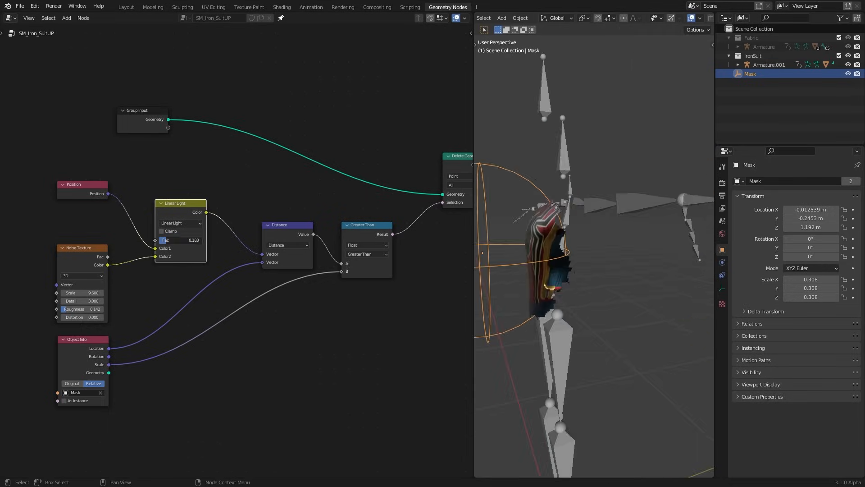
pyautogui.press('shift+p')
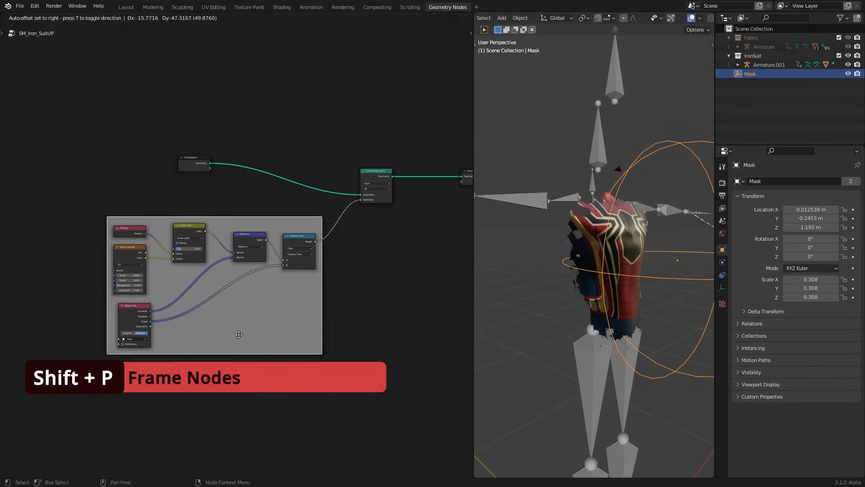
pyautogui.press('shift+p')
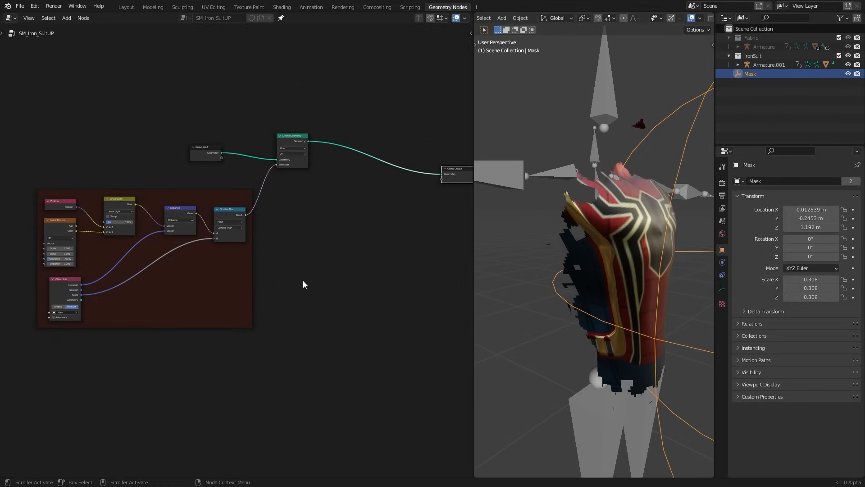
pyautogui.moveTo(323, 276)
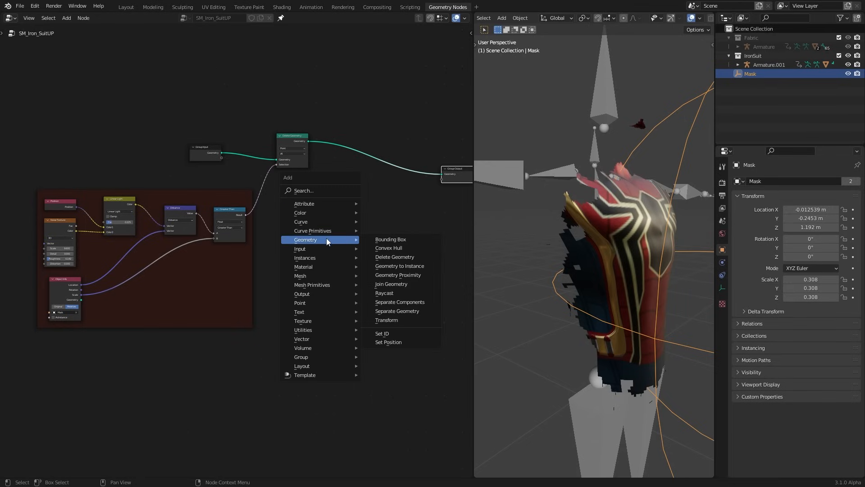
# Offset edge points along normals with Set Position fed by Subtract, Map Range and Vector Multiply.
pyautogui.click(388, 341)
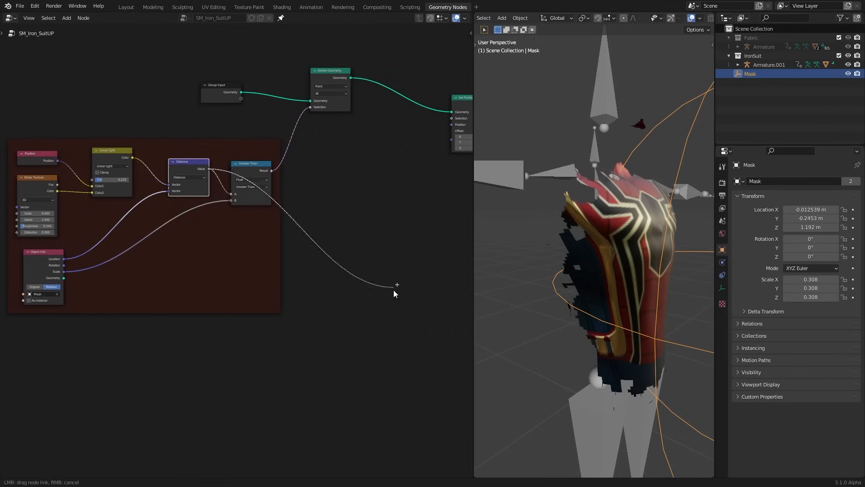
pyautogui.write('map')
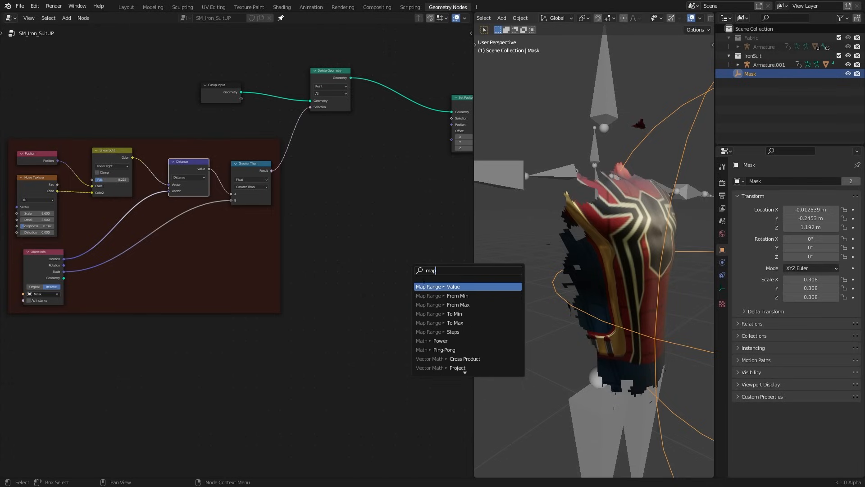
pyautogui.click(437, 286)
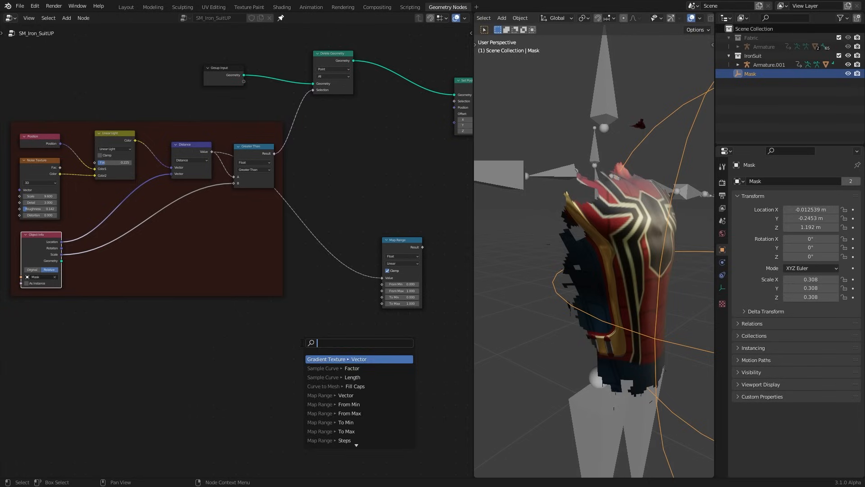
pyautogui.click(359, 359)
pyautogui.write('mu')
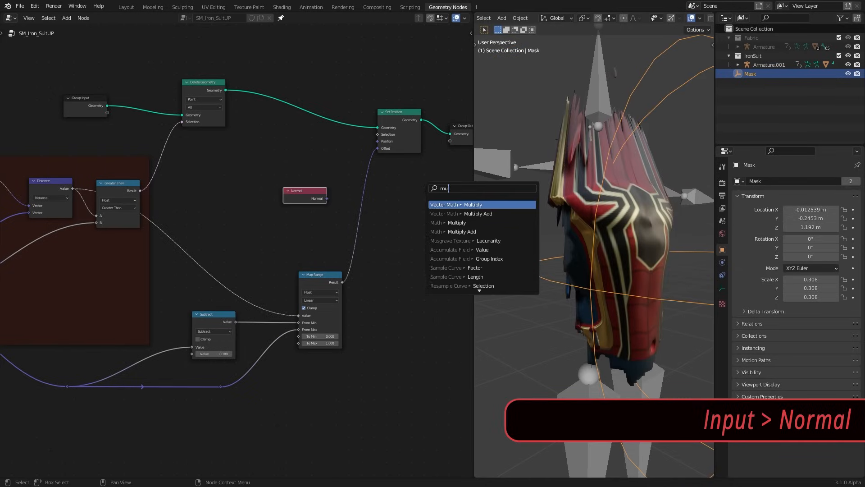
pyautogui.click(456, 204)
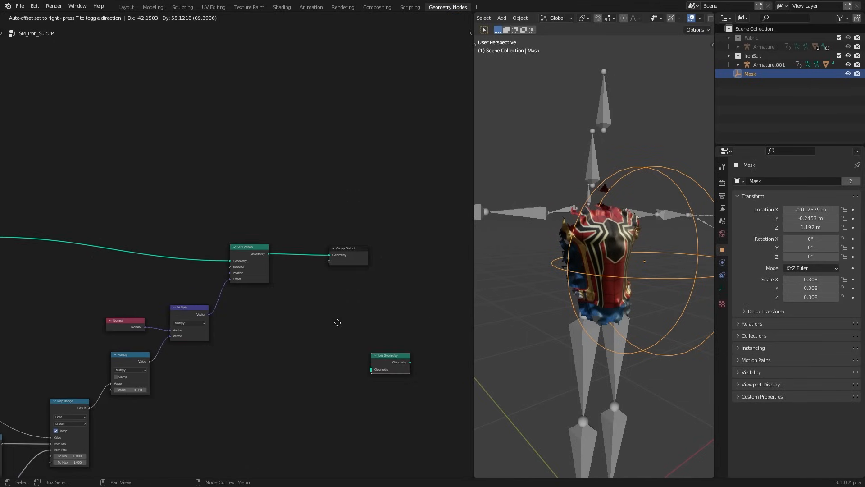
# Join geometry after Set Position, test and remove a cylinder, then expose Distance and Scale group outputs.
pyautogui.moveTo(390, 362); pyautogui.dragTo(328, 304)
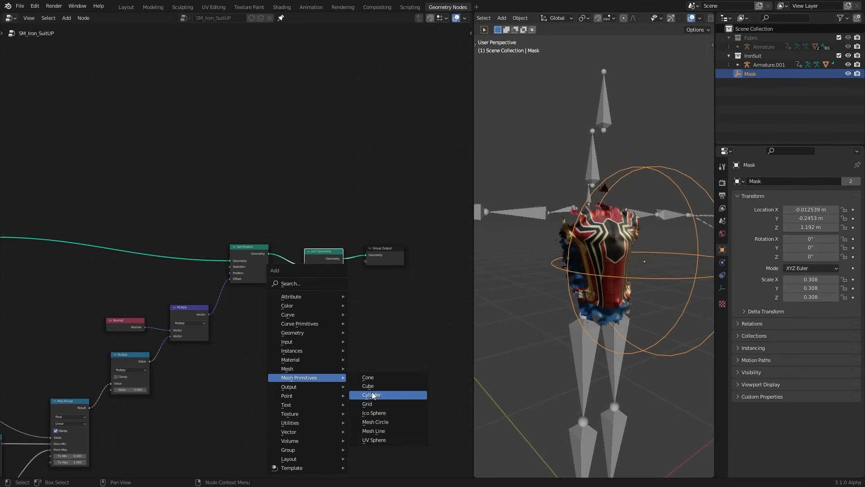
pyautogui.click(371, 395)
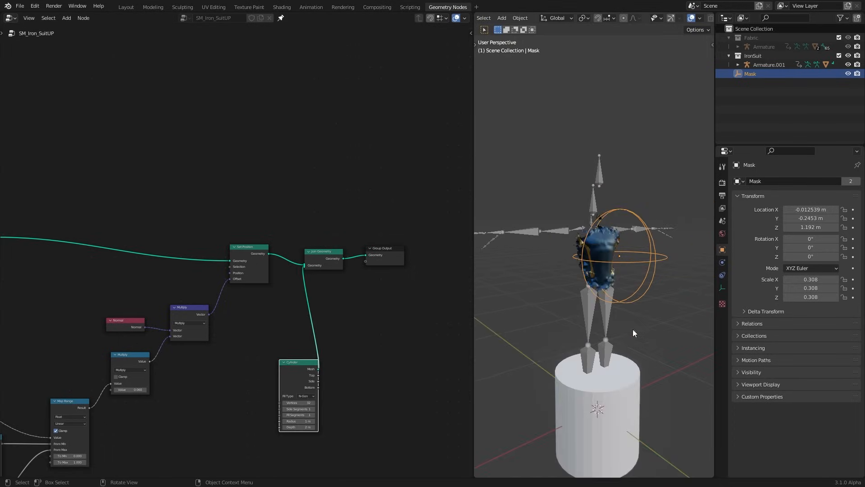
pyautogui.scroll(-3)
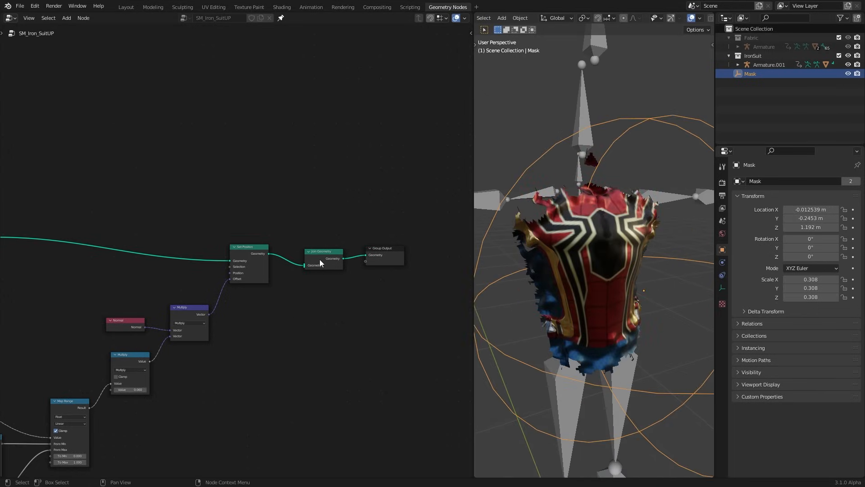
pyautogui.click(323, 252)
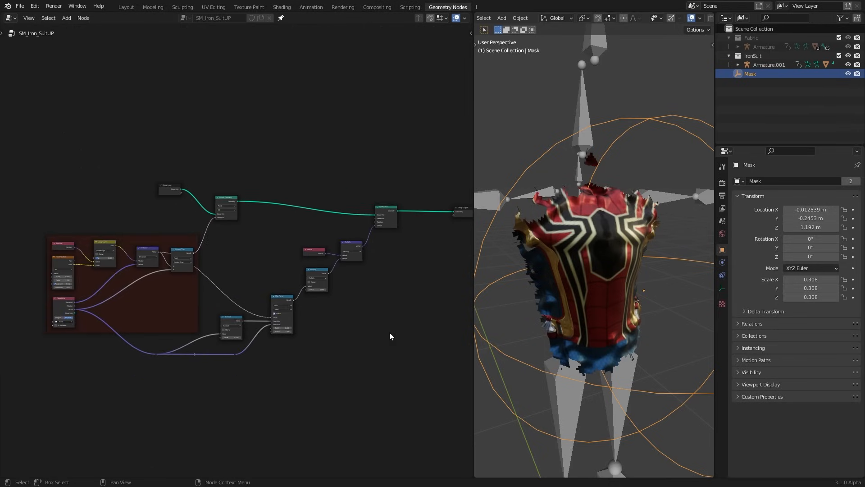
pyautogui.moveTo(379, 324)
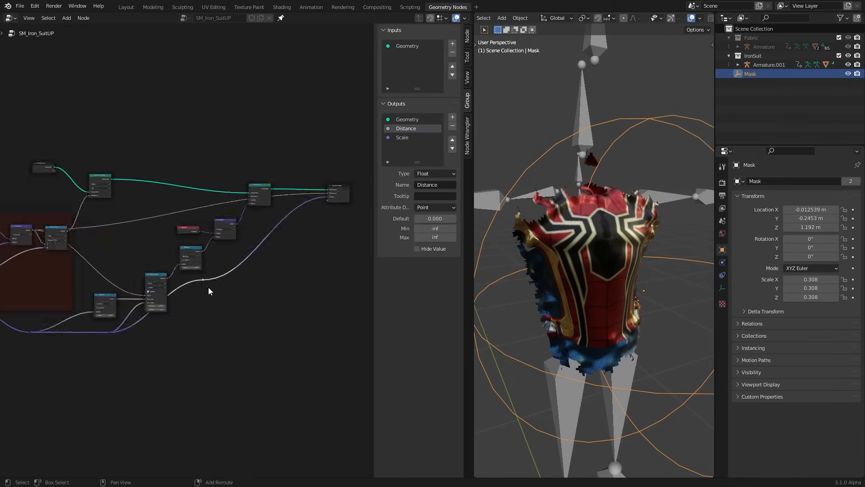
pyautogui.click(773, 100)
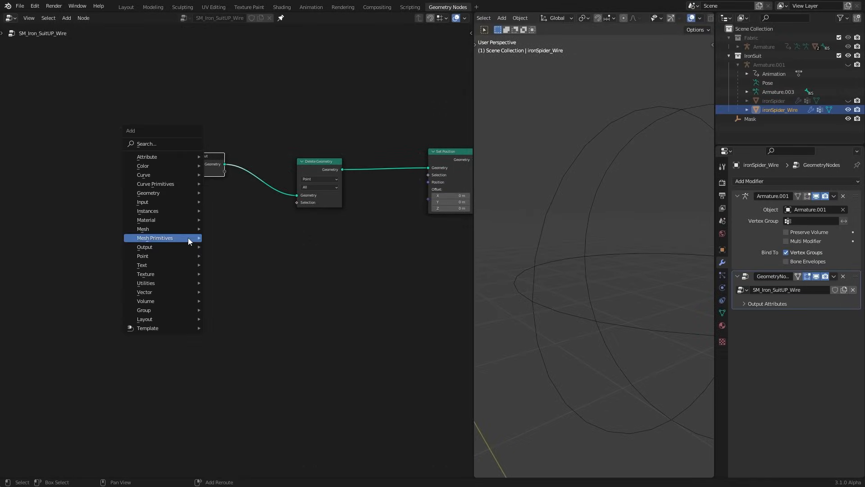
pyautogui.moveTo(143, 309)
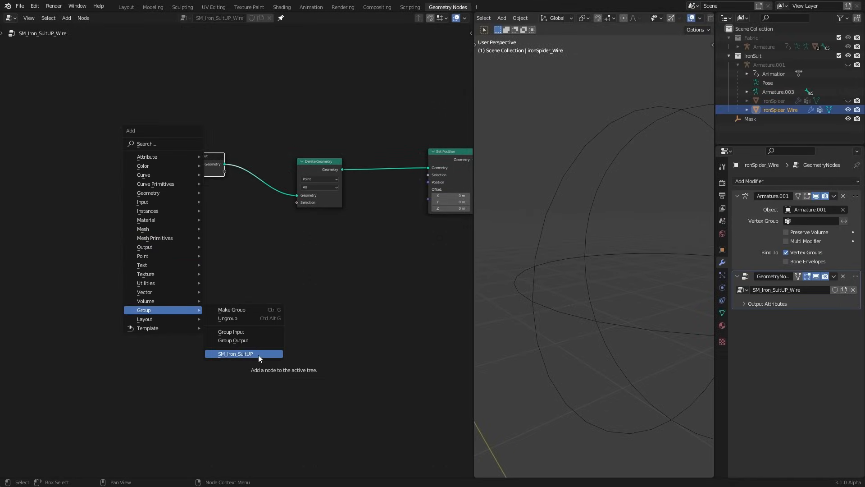
# Bring the SM_Iron_SuitUP group into the wire tree with a Less Than compare on its Distance.
pyautogui.click(235, 353)
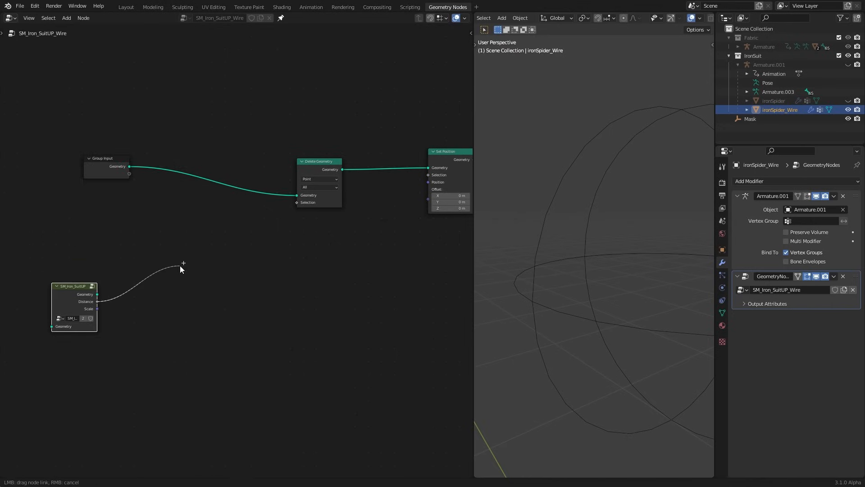
pyautogui.click(182, 264)
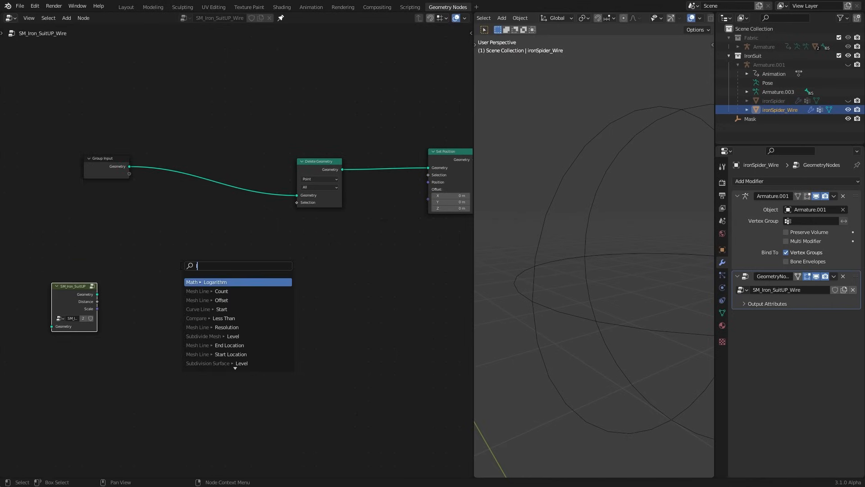
pyautogui.click(223, 318)
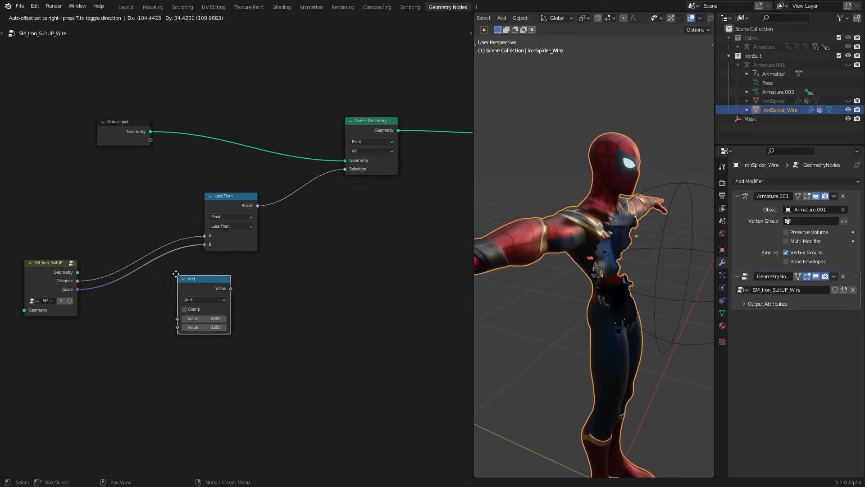
# Feed Scale through Subtract and Add math nodes into Less Than and Greater Than compares.
pyautogui.click(203, 279)
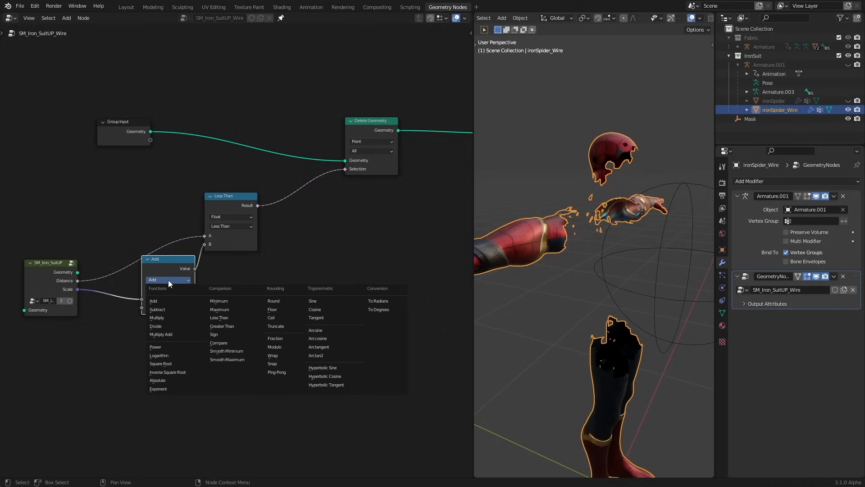
pyautogui.click(157, 309)
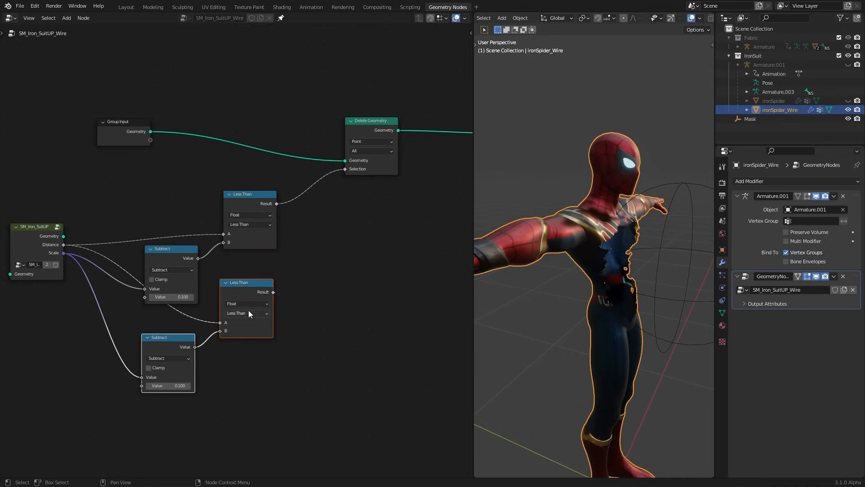
pyautogui.click(246, 313)
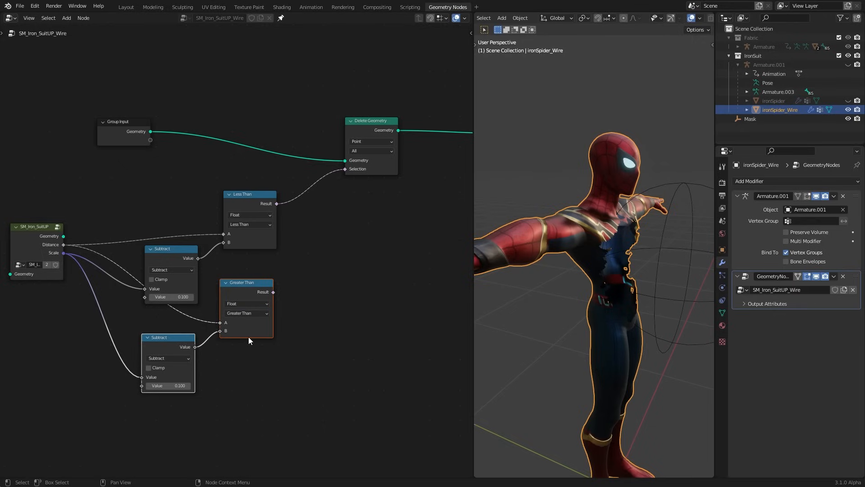
pyautogui.click(168, 358)
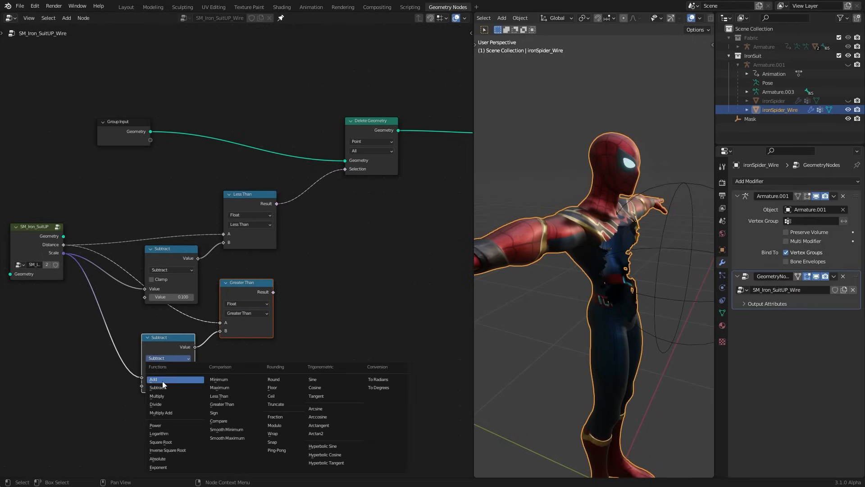
pyautogui.click(153, 380)
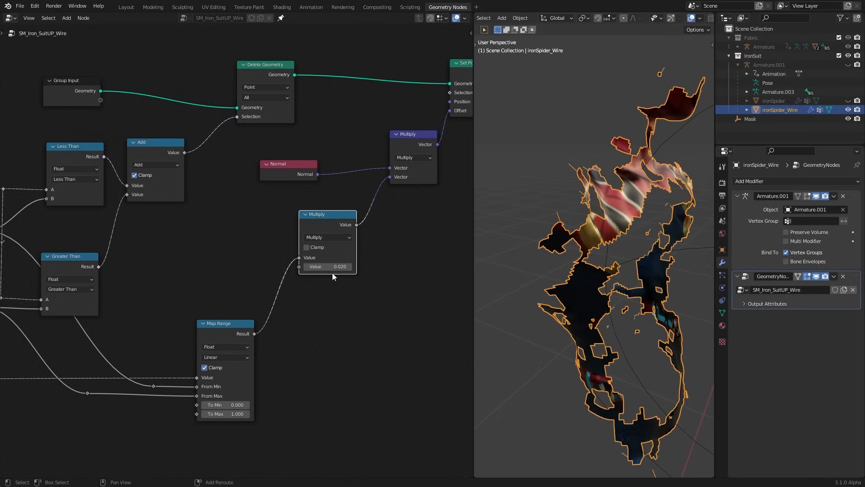
# Convert band edges to four-sided tubes with a Curve Circle profile and Set Curve Radius from Map Range.
pyautogui.moveTo(326, 266); pyautogui.dragTo(340, 266)
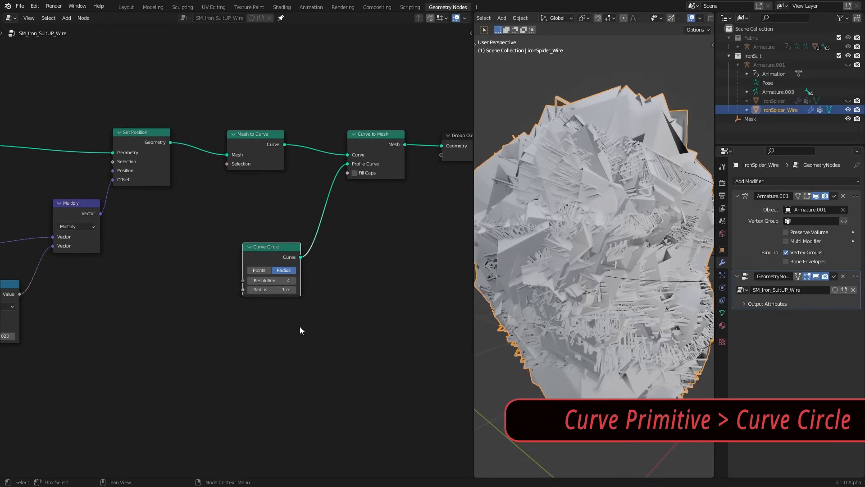
pyautogui.write('0.01')
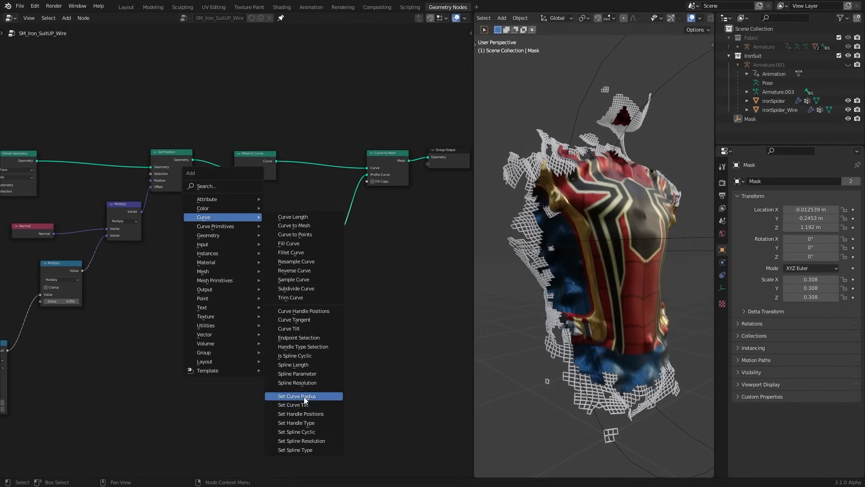
pyautogui.click(296, 397)
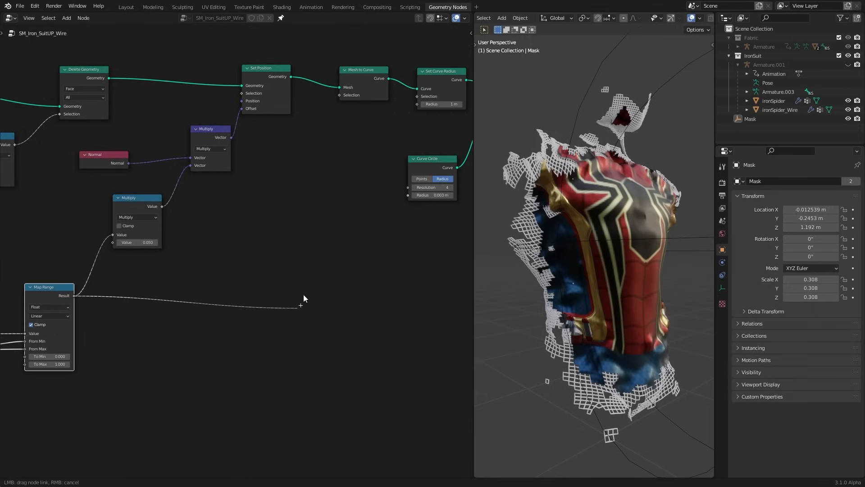
pyautogui.moveTo(72, 295); pyautogui.dragTo(432, 104)
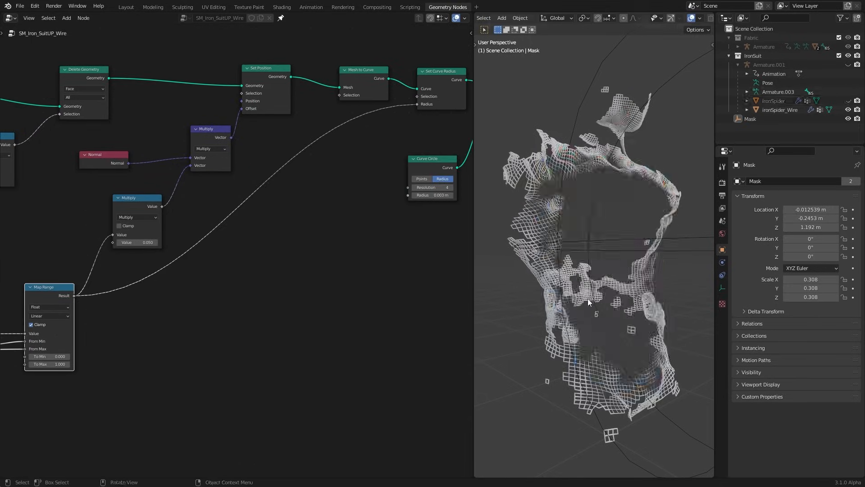
pyautogui.scroll(-3)
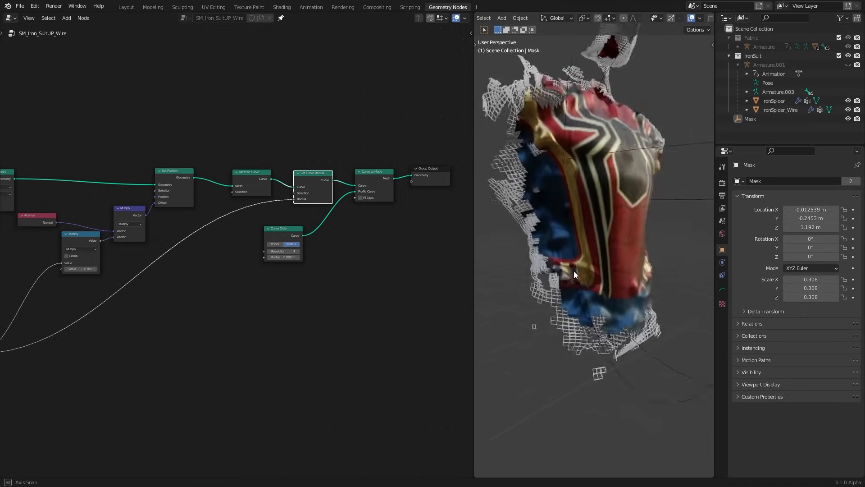
pyautogui.press('s')
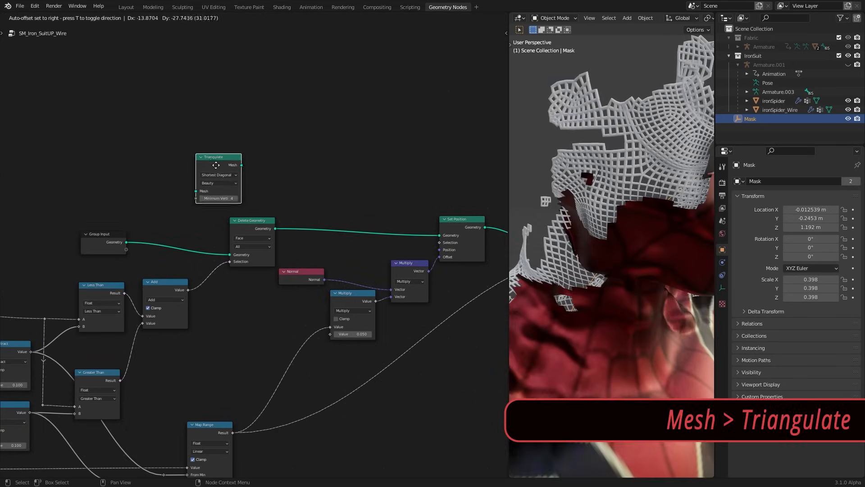
# Insert Triangulate then Dual Mesh after Delete Geometry so the wireframe becomes hexagonal.
pyautogui.moveTo(218, 164); pyautogui.dragTo(312, 207)
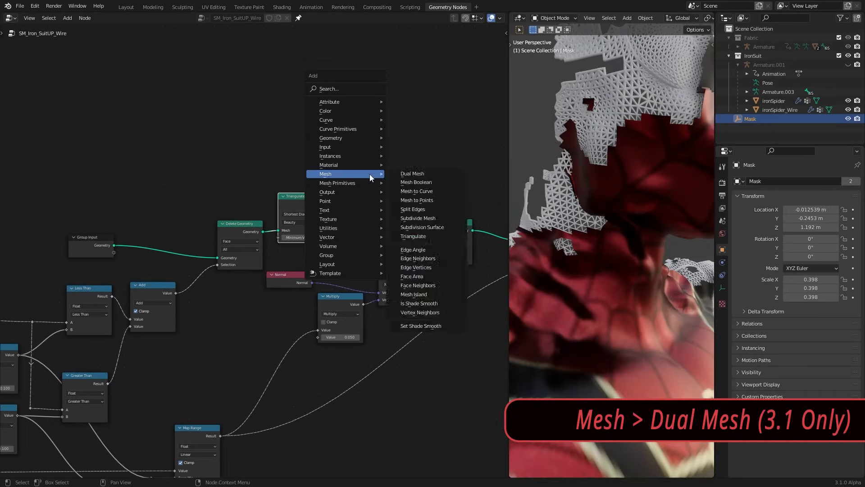
pyautogui.click(412, 173)
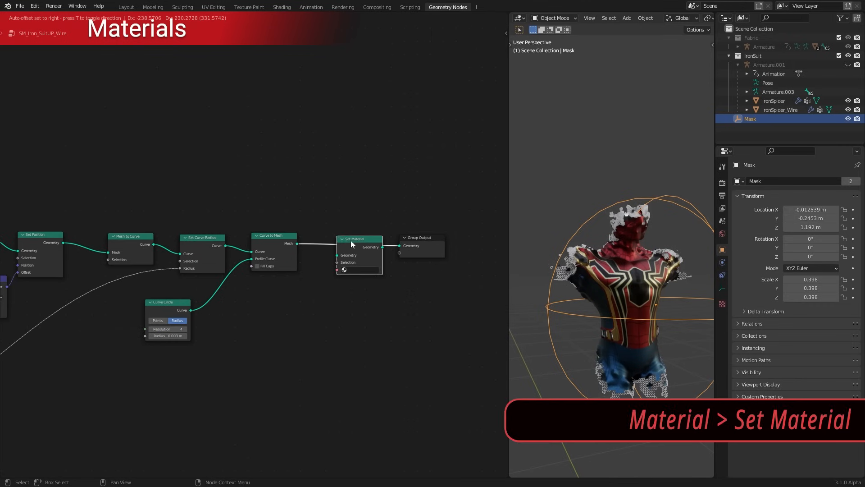
# Assign SM_Wireframe via a Set Material node and output a 'gradient' attribute from the wire group.
pyautogui.click(780, 109)
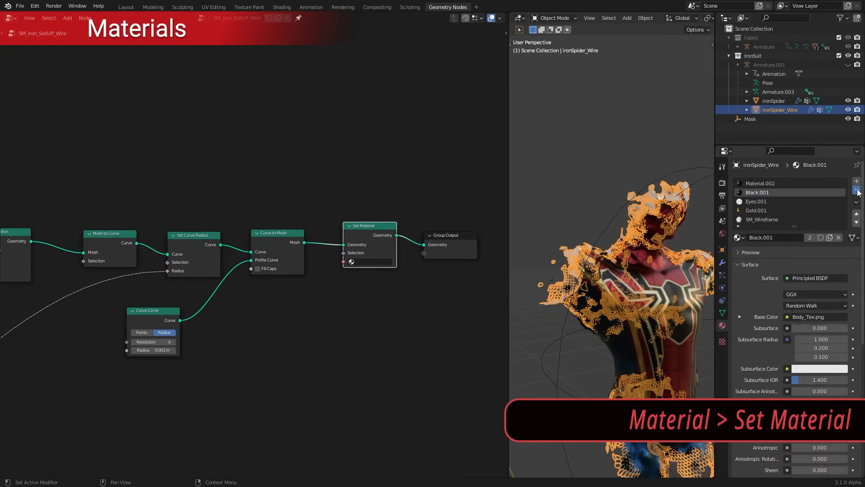
pyautogui.click(375, 261)
pyautogui.write('gra')
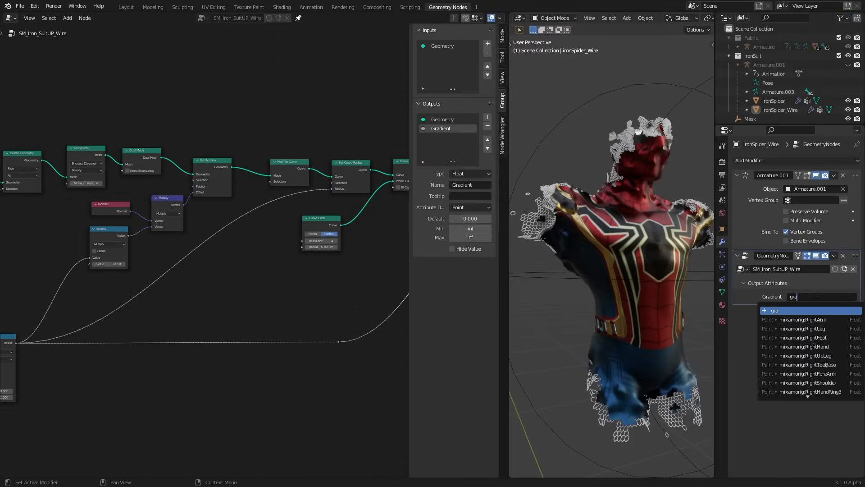
pyautogui.click(281, 7)
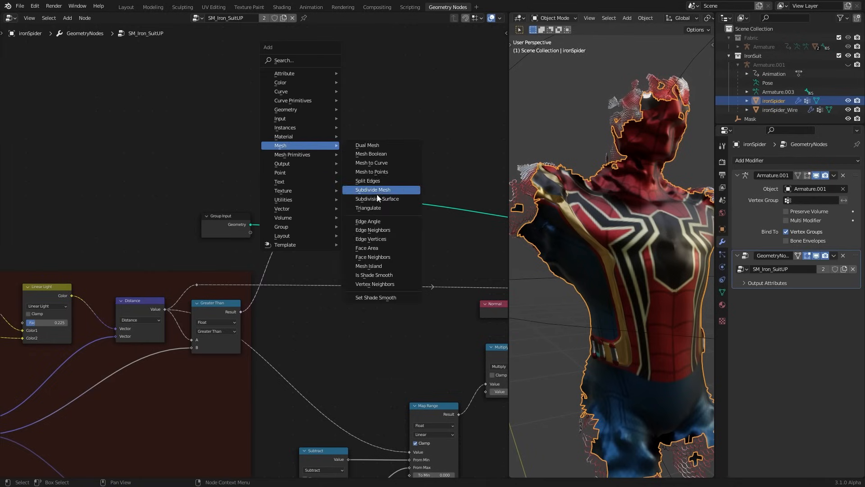
# Insert Subdivide Mesh before Delete Geometry, exposing Level and a renamed noise strength input.
pyautogui.click(372, 189)
pyautogui.write('Noise')
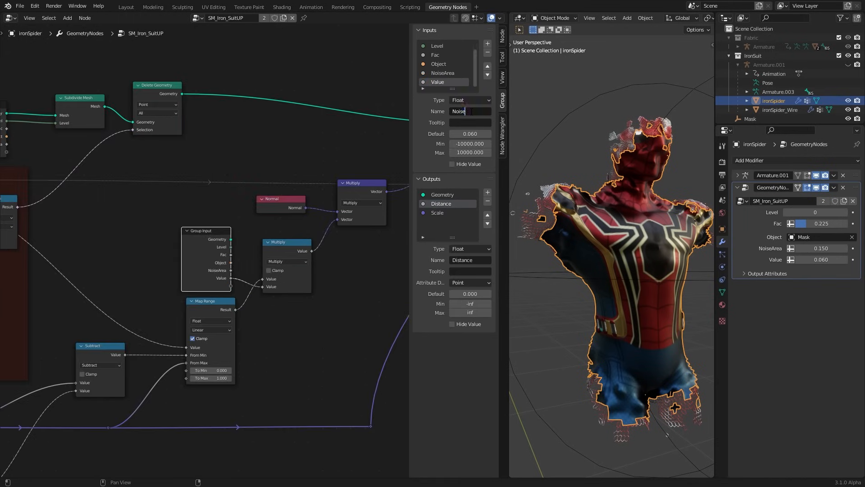
pyautogui.click(780, 109)
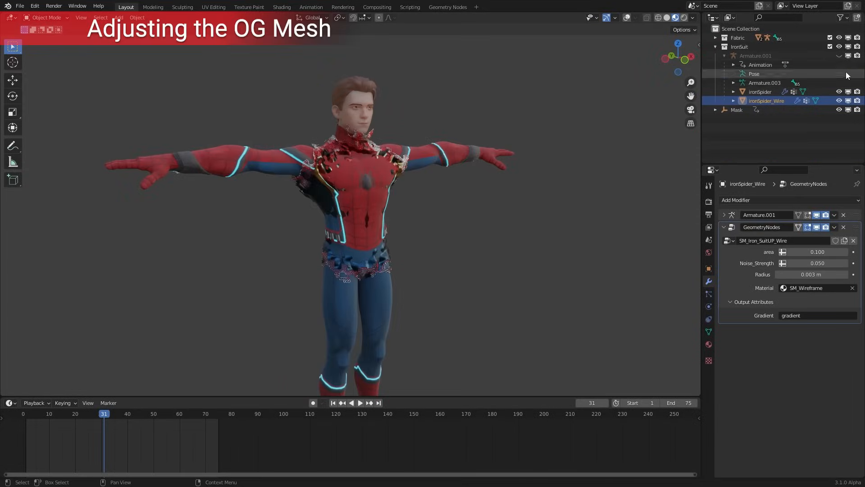
# Add a Solidify modifier to ironSpider and hide the IronSuit collection to reveal the fabric suit.
pyautogui.click(761, 92)
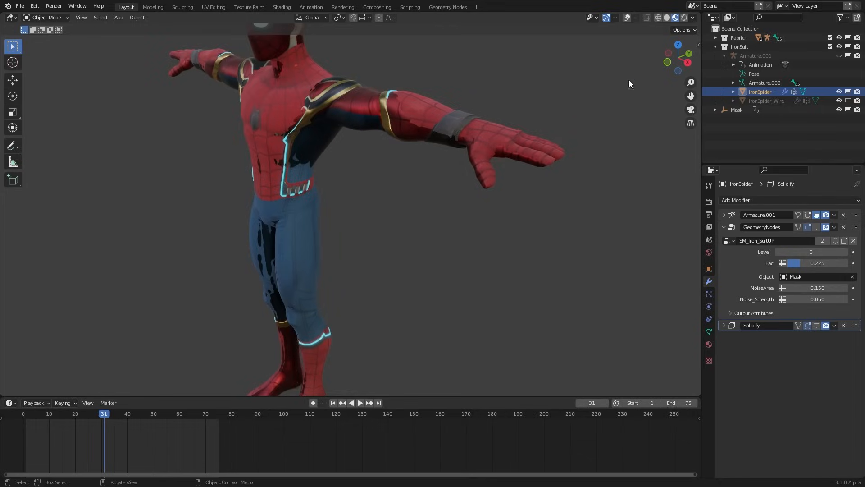
pyautogui.click(715, 38)
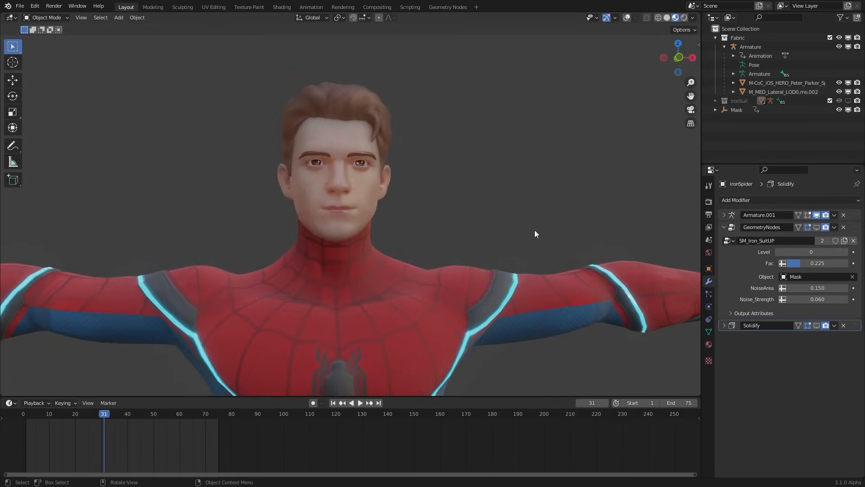
# Give M_MED_Lateral_LOD0 a 'shrink' geometry-nodes modifier with values 0.020 and 2.460.
pyautogui.click(448, 7)
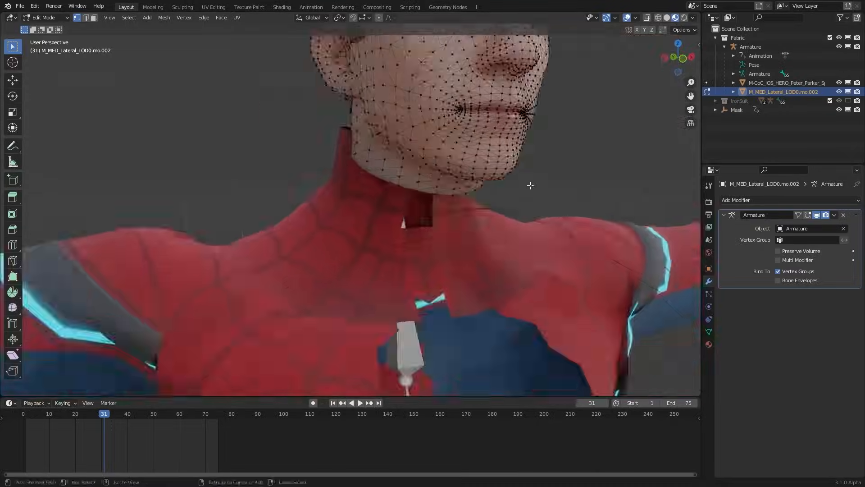
pyautogui.click(766, 154)
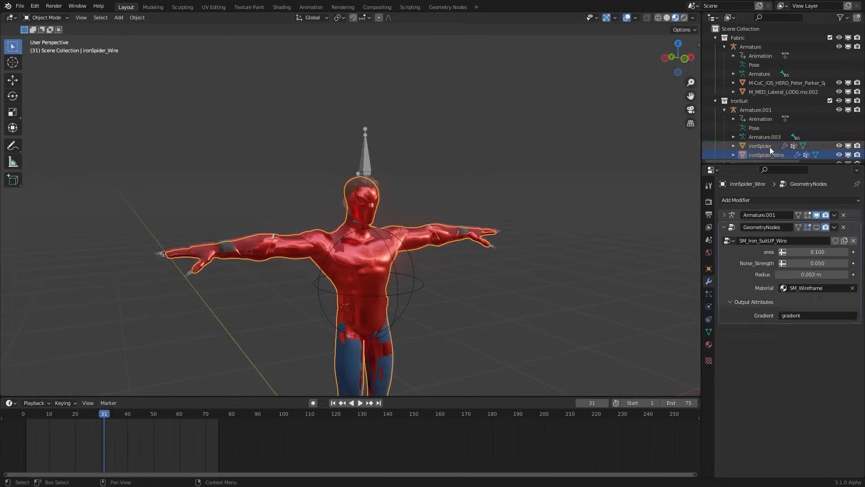
pyautogui.click(359, 402)
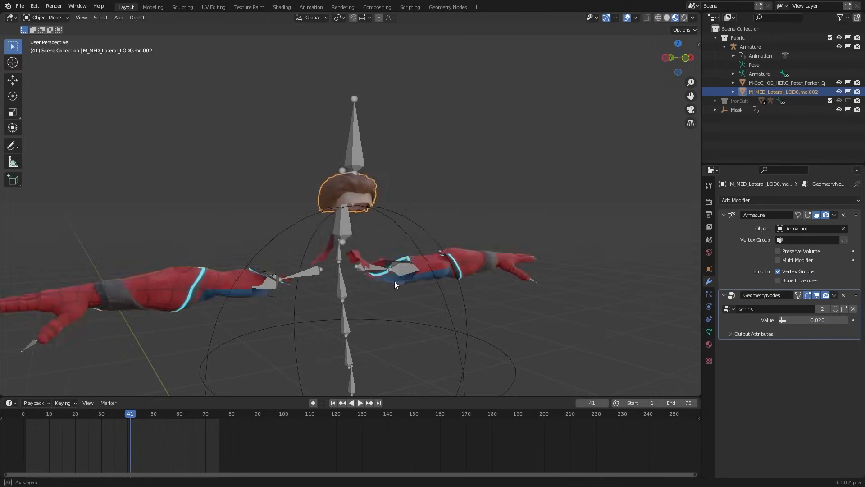
pyautogui.click(447, 7)
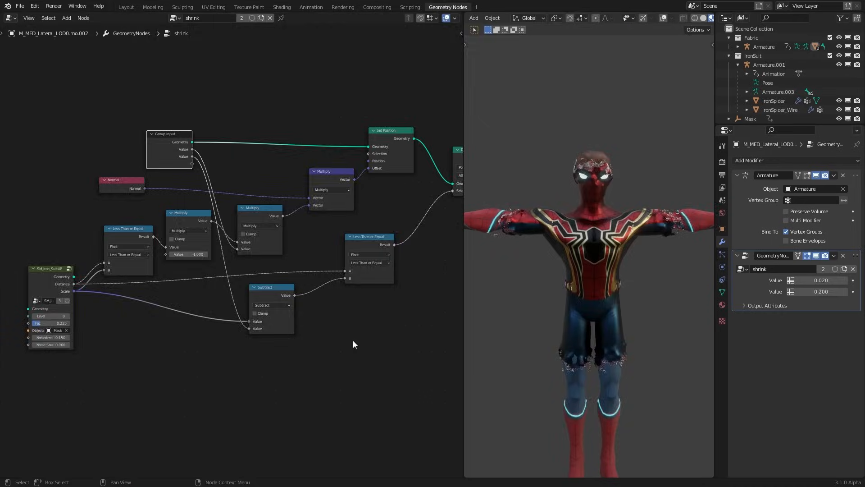
pyautogui.click(125, 6)
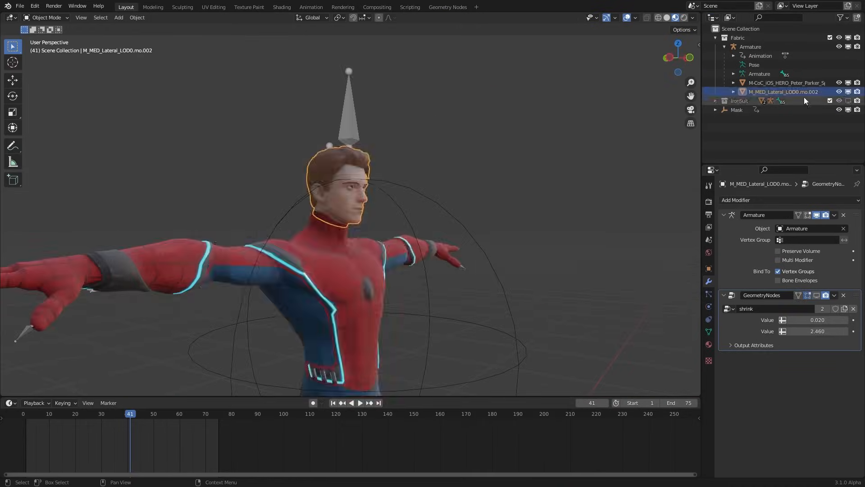